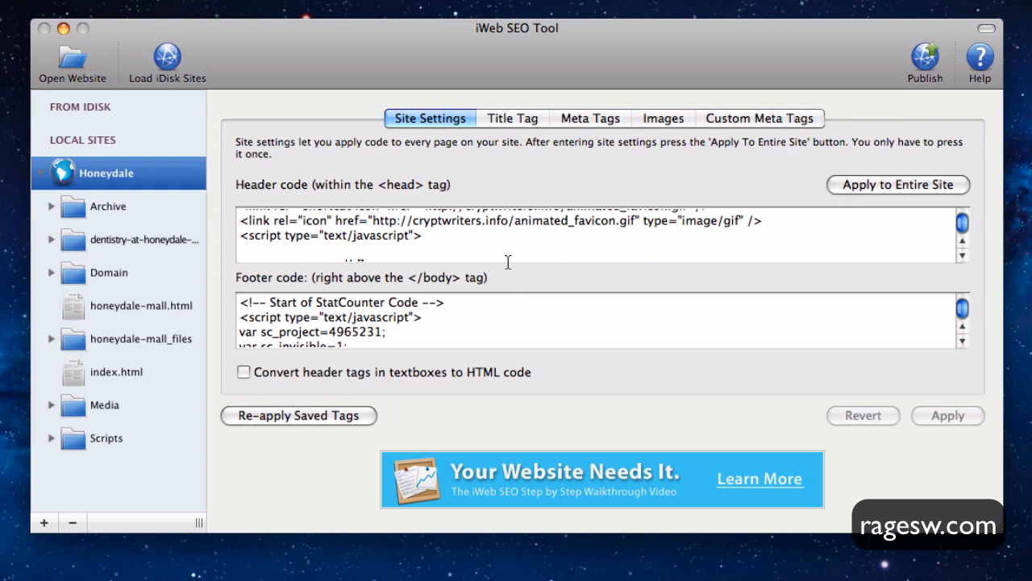
{"action": "mouse_move", "coordinate": [845, 123]}
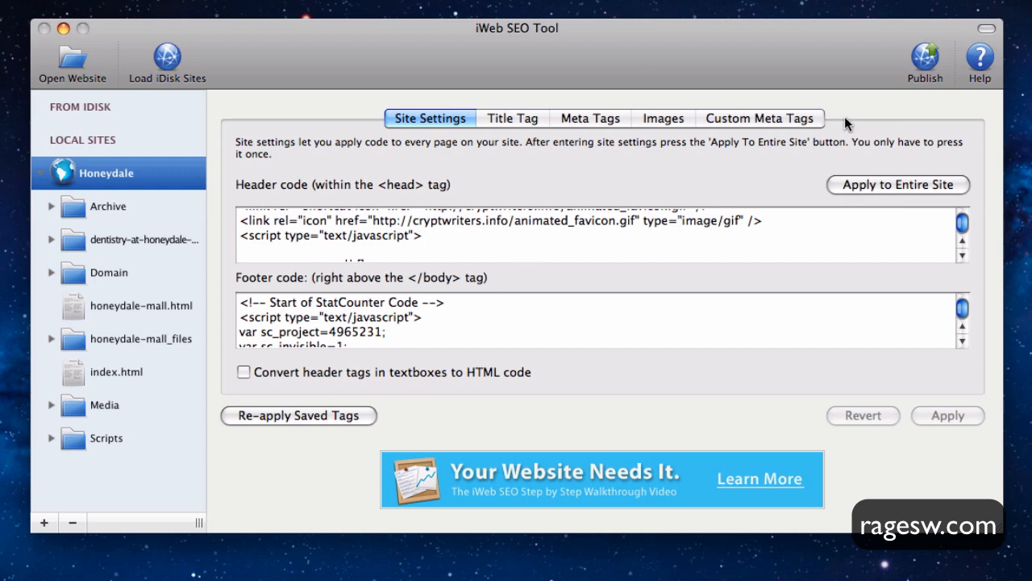
Step: Start publishing the Honeydale site from the toolbar's Publish command
{"action": "left_click", "coordinate": [925, 61]}
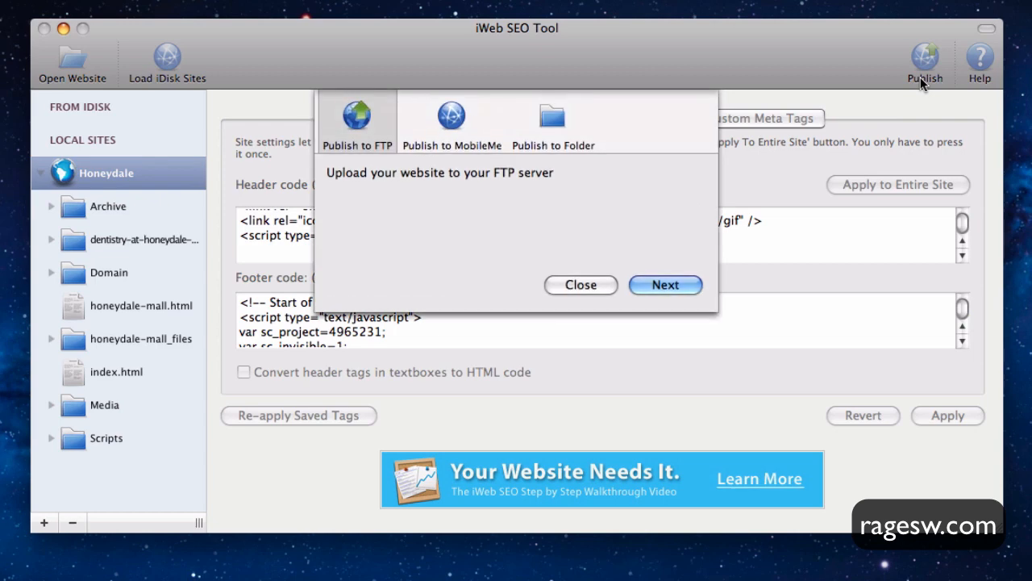
{"action": "mouse_move", "coordinate": [384, 149]}
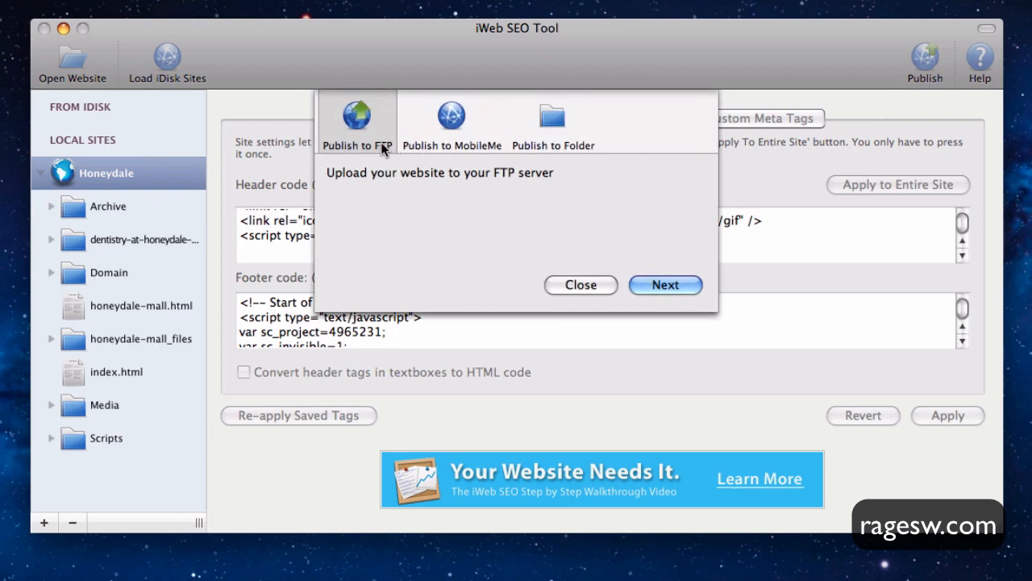
{"action": "mouse_move", "coordinate": [642, 277]}
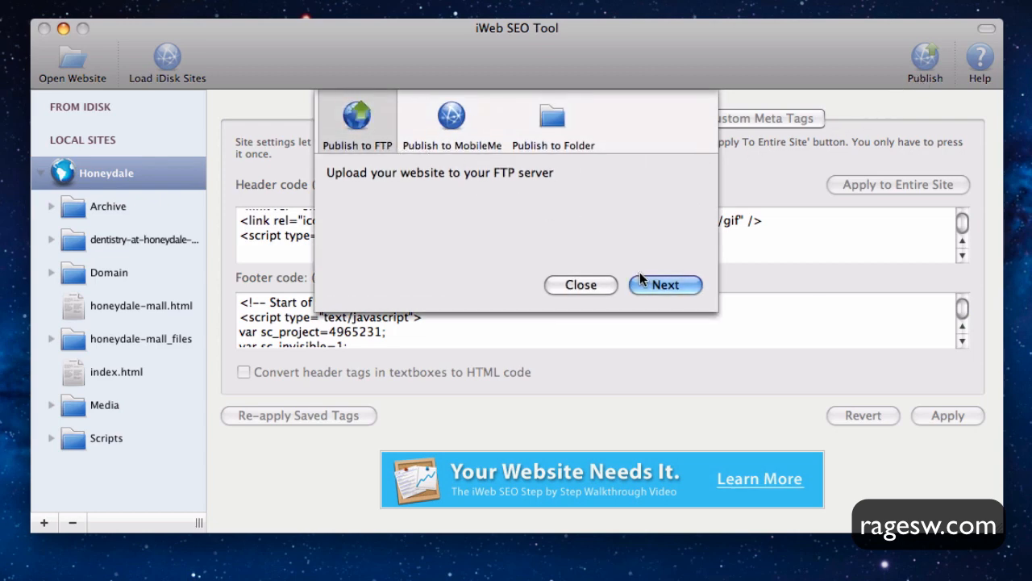
Step: Proceed to FTP upload and select the Video Tutorial account to edit its details
{"action": "left_click", "coordinate": [664, 284]}
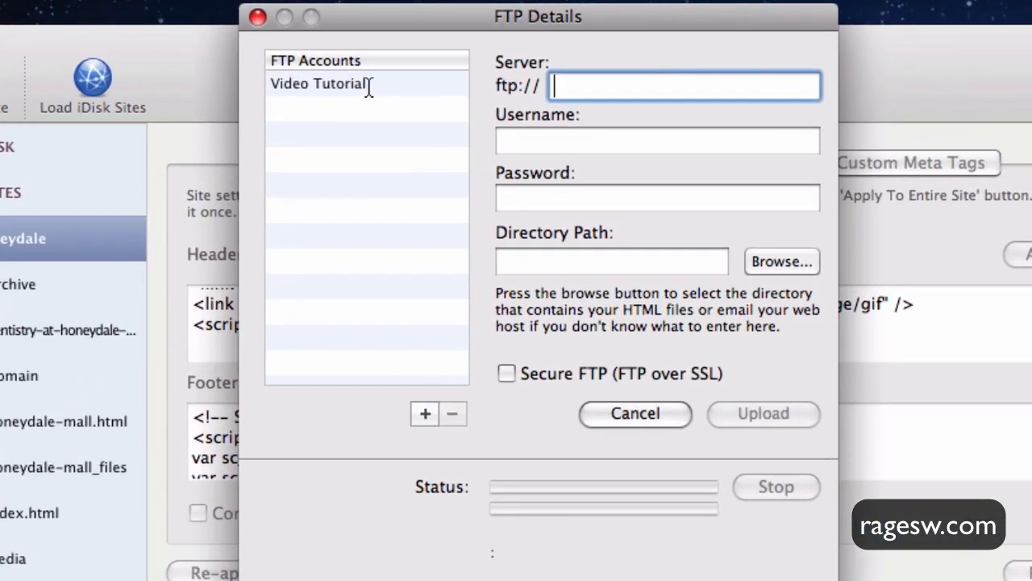
{"action": "left_click", "coordinate": [317, 84]}
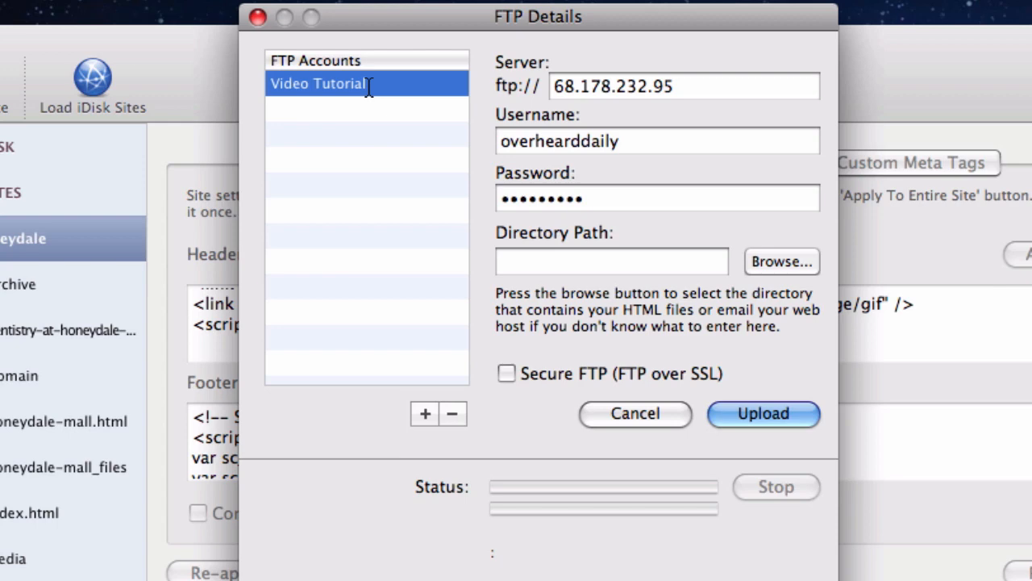
{"action": "mouse_move", "coordinate": [729, 245]}
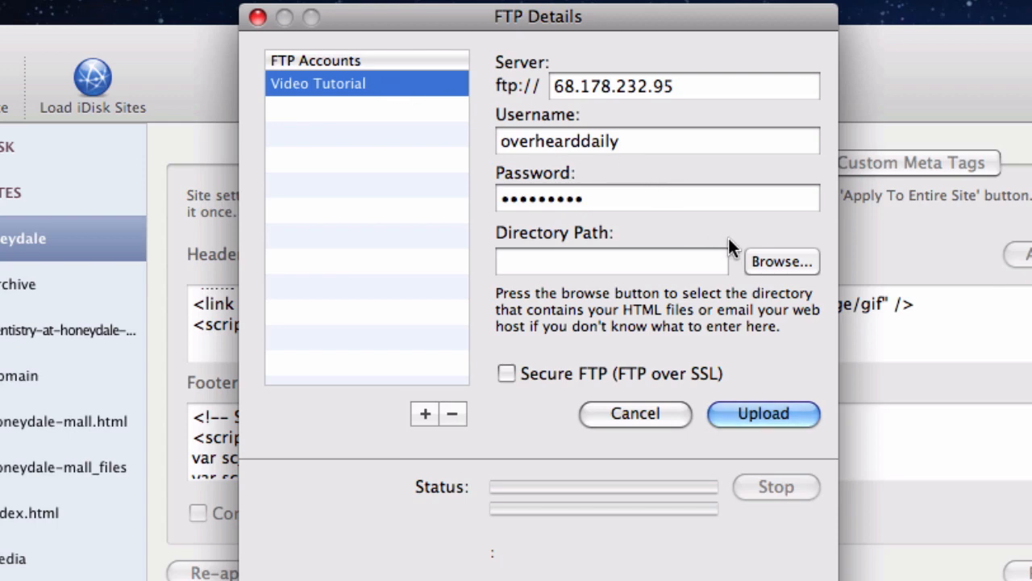
Step: Browse the FTP server folders twice, ending with a Login Failure alert
{"action": "left_click", "coordinate": [781, 262]}
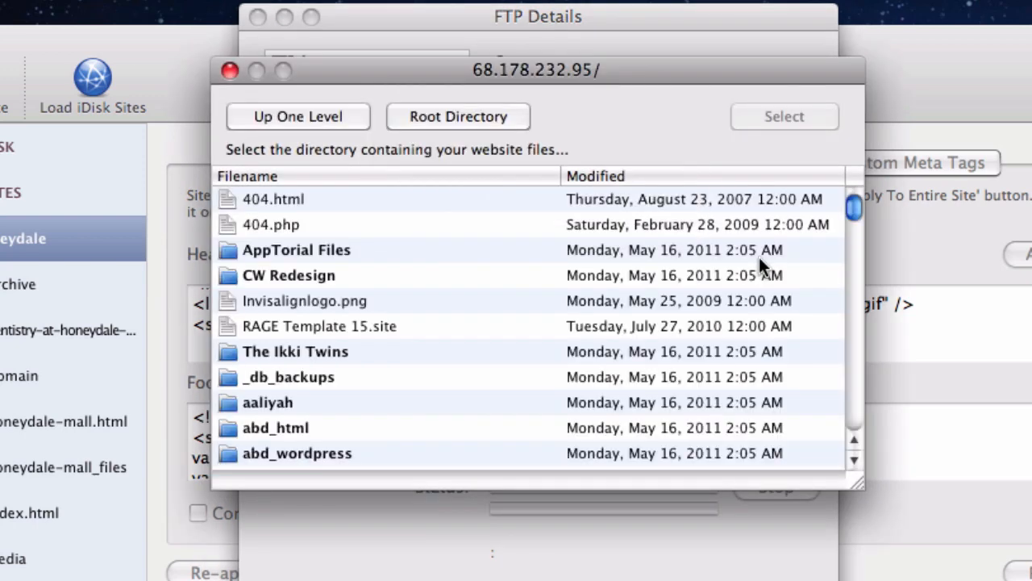
{"action": "mouse_move", "coordinate": [661, 224]}
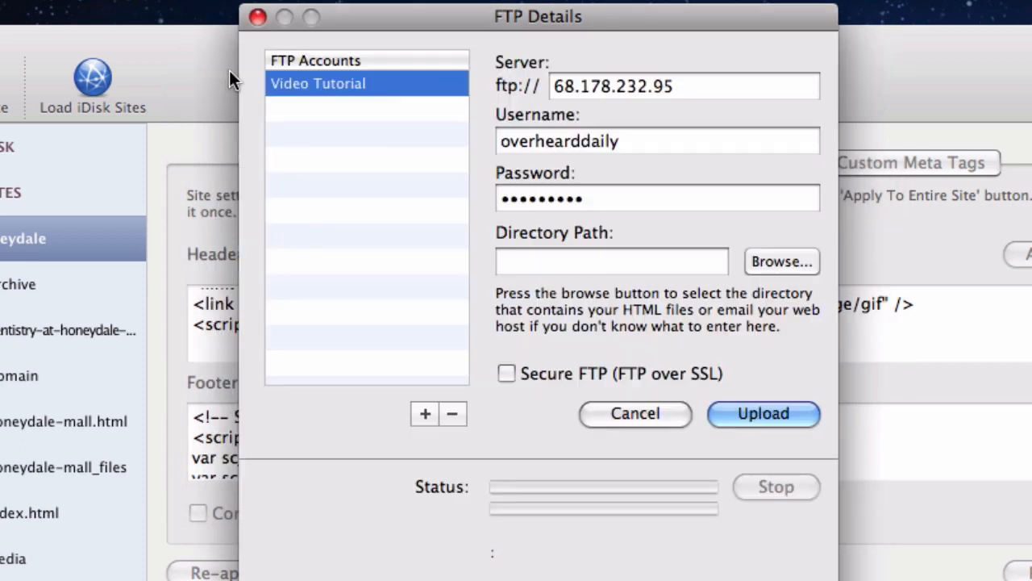
{"action": "left_click", "coordinate": [657, 197]}
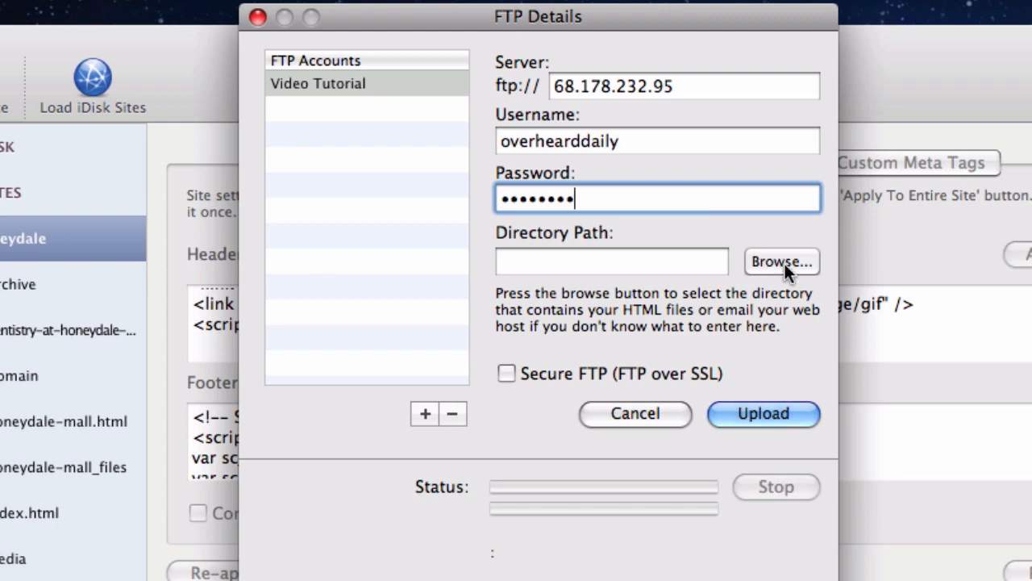
{"action": "left_click", "coordinate": [781, 261]}
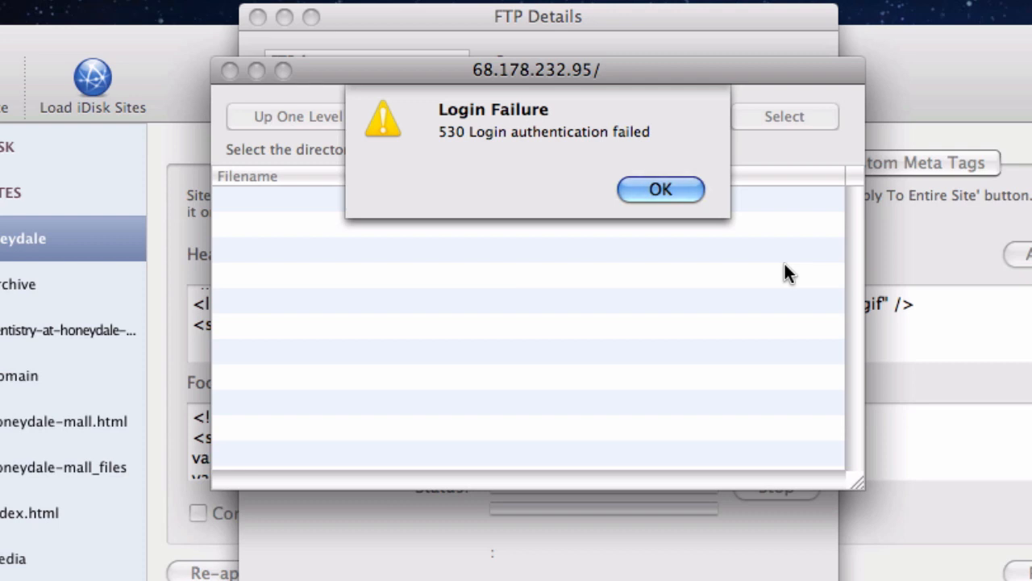
Step: Dismiss the login alert and set the Directory Path to a single /
{"action": "left_click", "coordinate": [662, 189]}
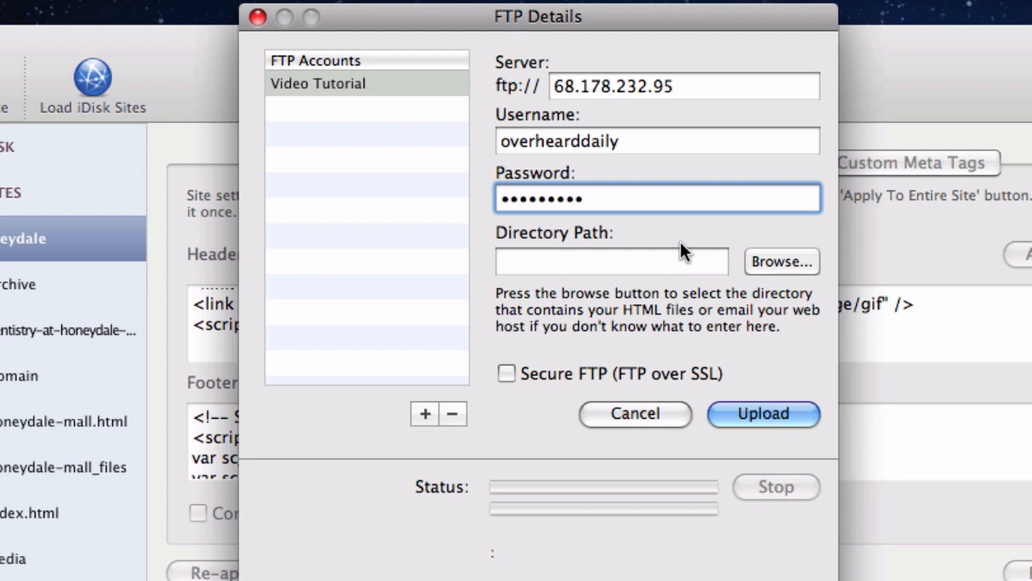
{"action": "left_click", "coordinate": [610, 262]}
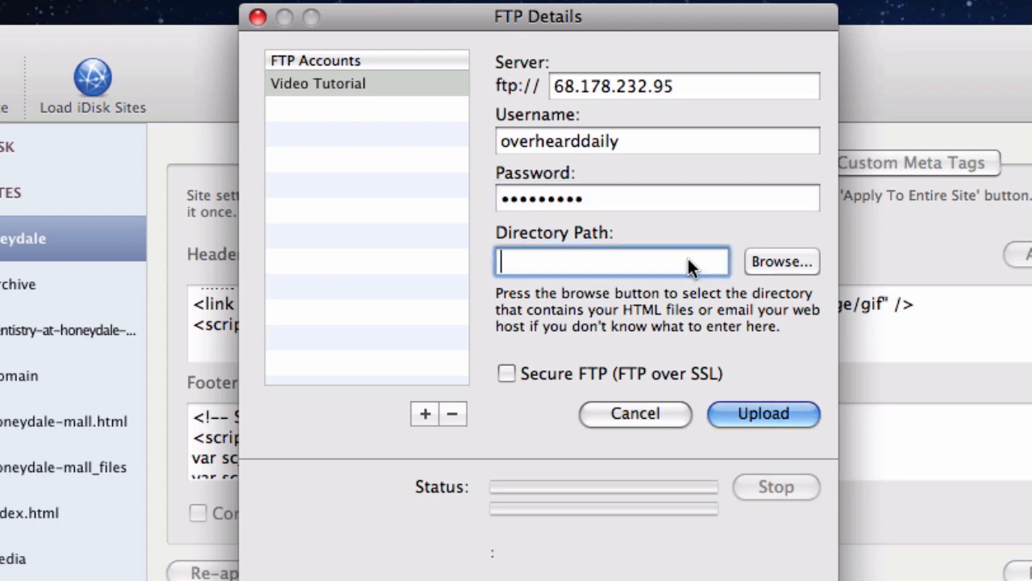
{"action": "type", "text": "/"}
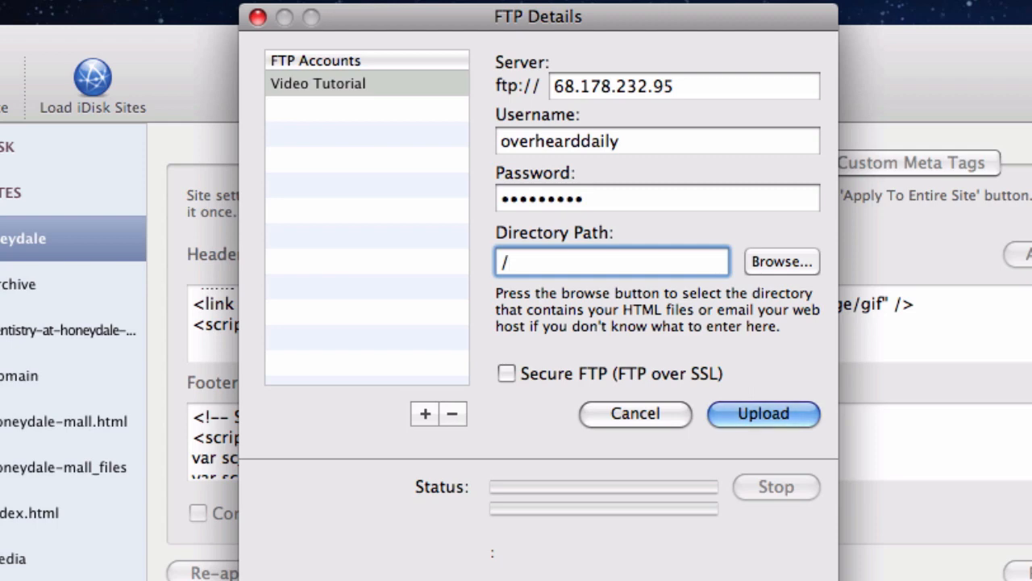
{"action": "left_click", "coordinate": [611, 262]}
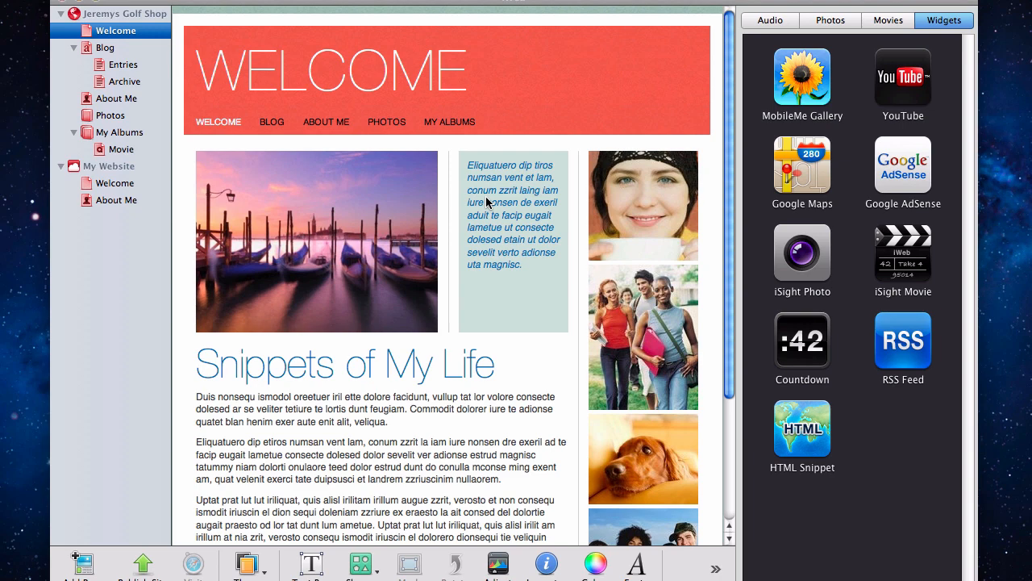
{"action": "mouse_move", "coordinate": [187, 37]}
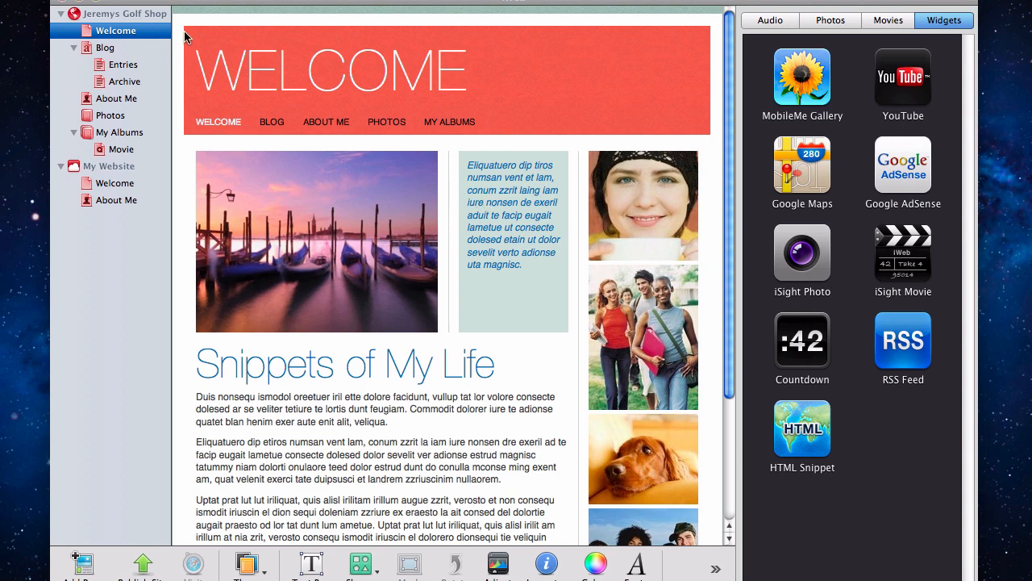
Step: View Jeremys Golf Shop publishing settings in iWeb and select its www directory path
{"action": "left_click", "coordinate": [126, 13]}
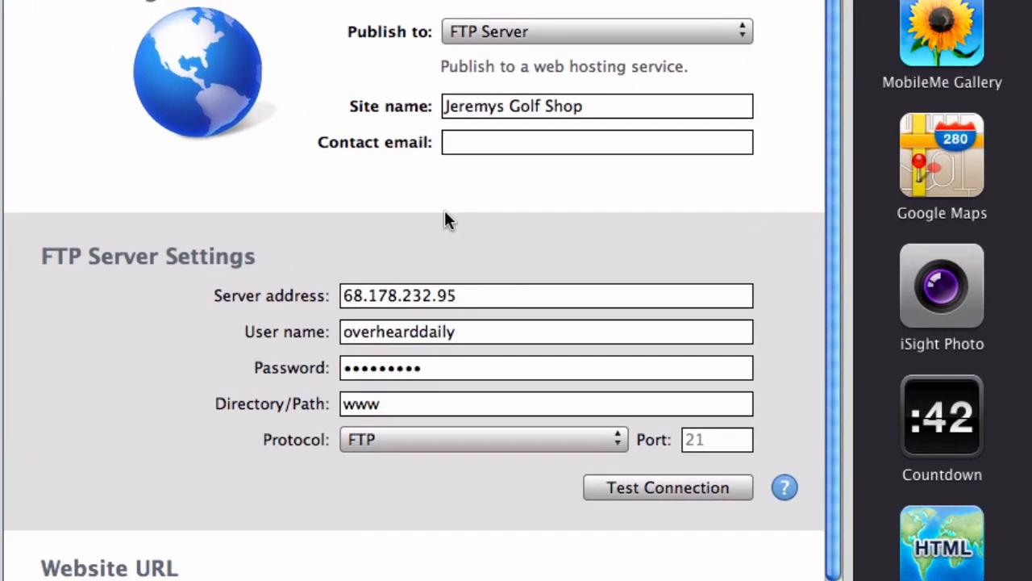
{"action": "mouse_move", "coordinate": [411, 423]}
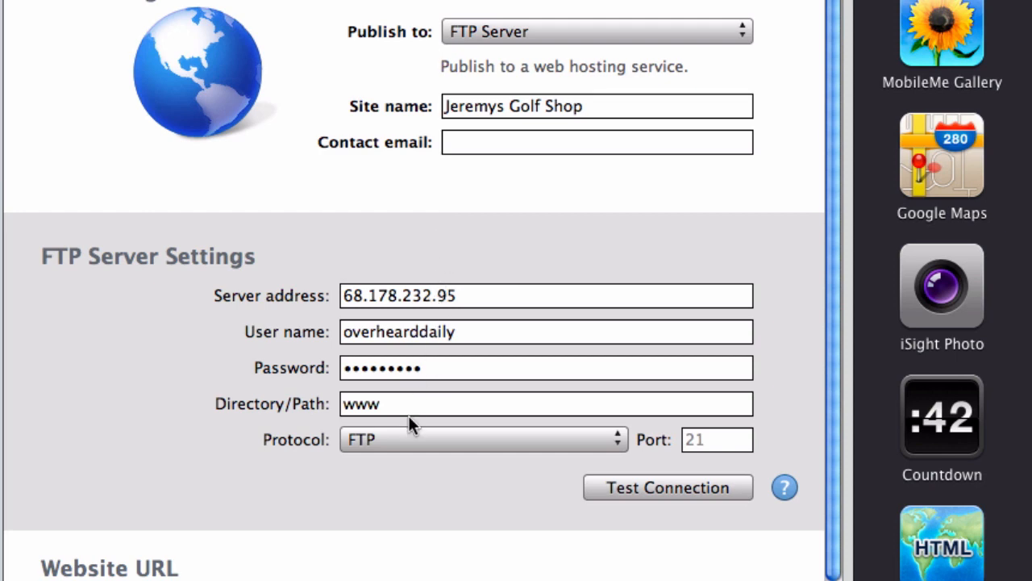
{"action": "double_click", "coordinate": [361, 403]}
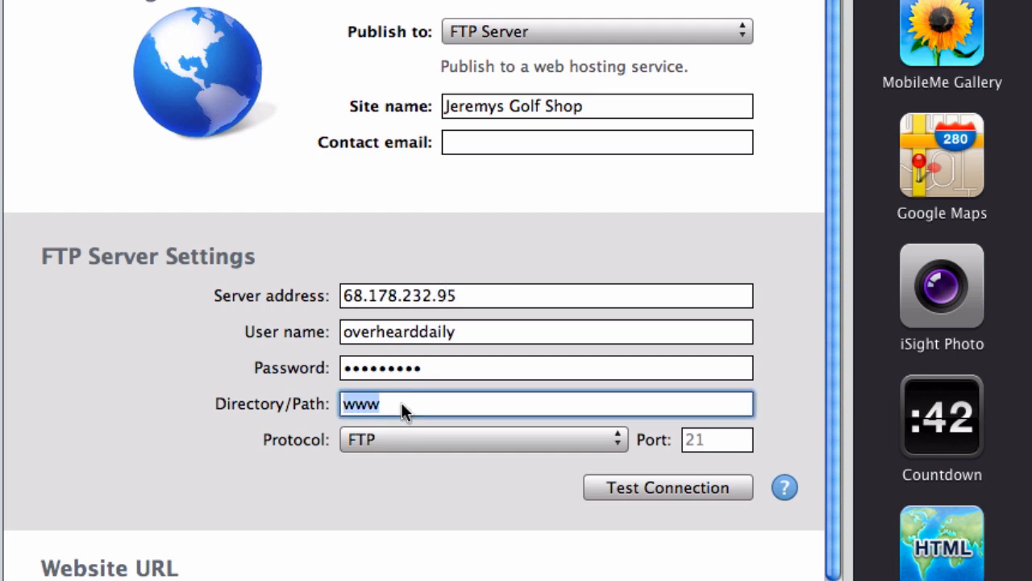
{"action": "right_click", "coordinate": [371, 403]}
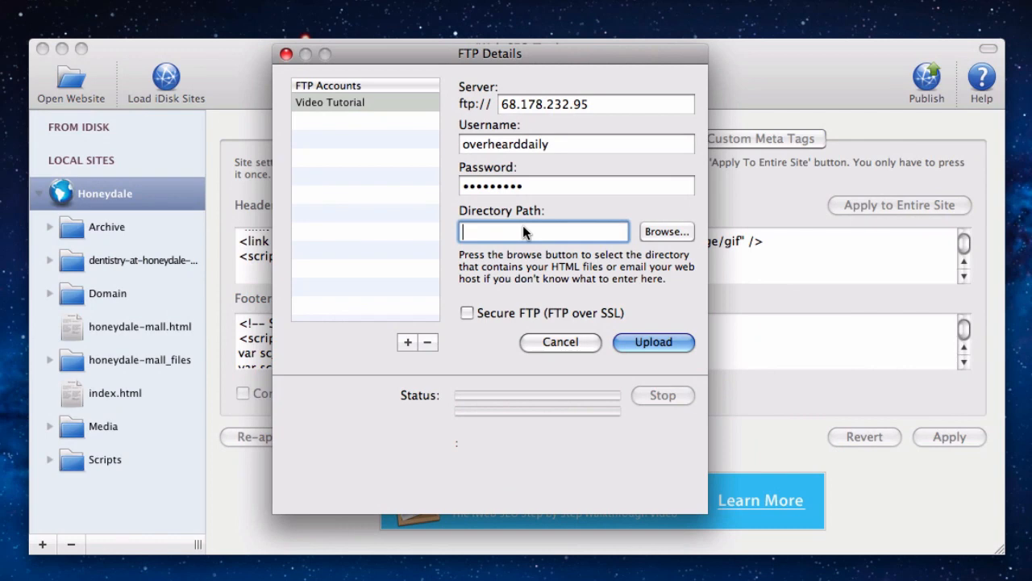
Step: Enter www/ as the FTP Directory Path
{"action": "type", "text": "www"}
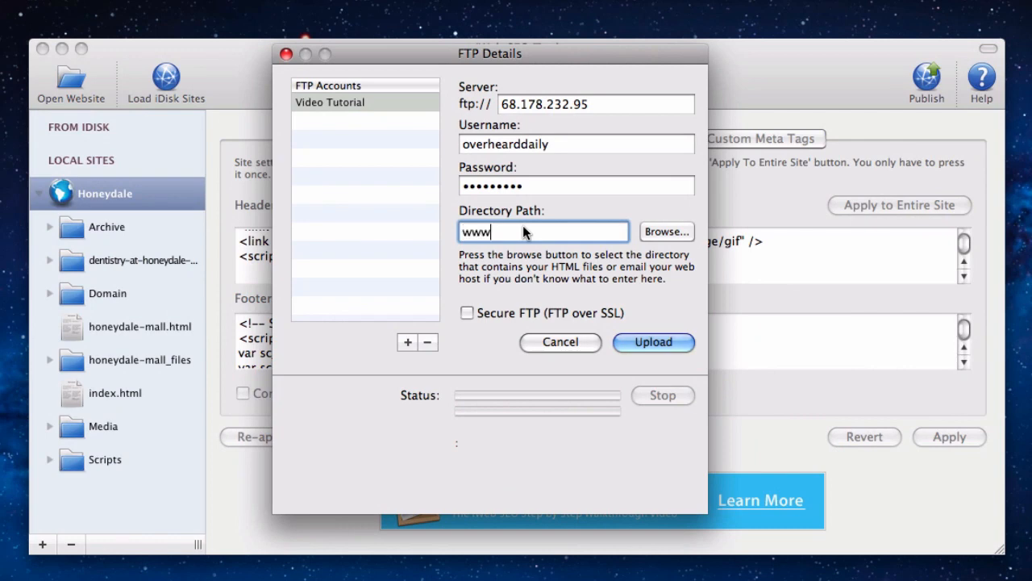
{"action": "type", "text": "/"}
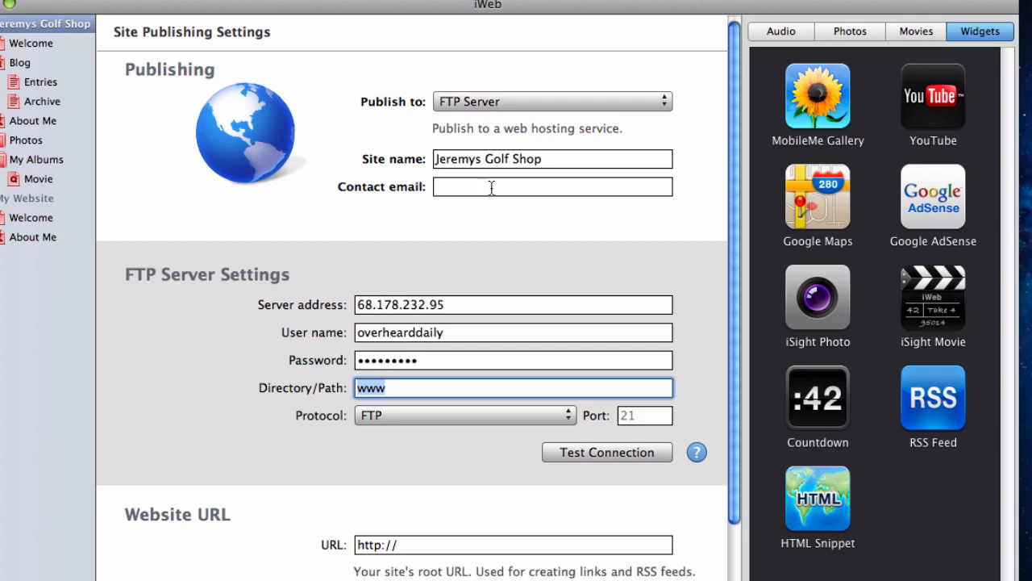
Step: Copy the site name Jeremys Golf Shop from iWeb's publishing settings
{"action": "left_click", "coordinate": [551, 158]}
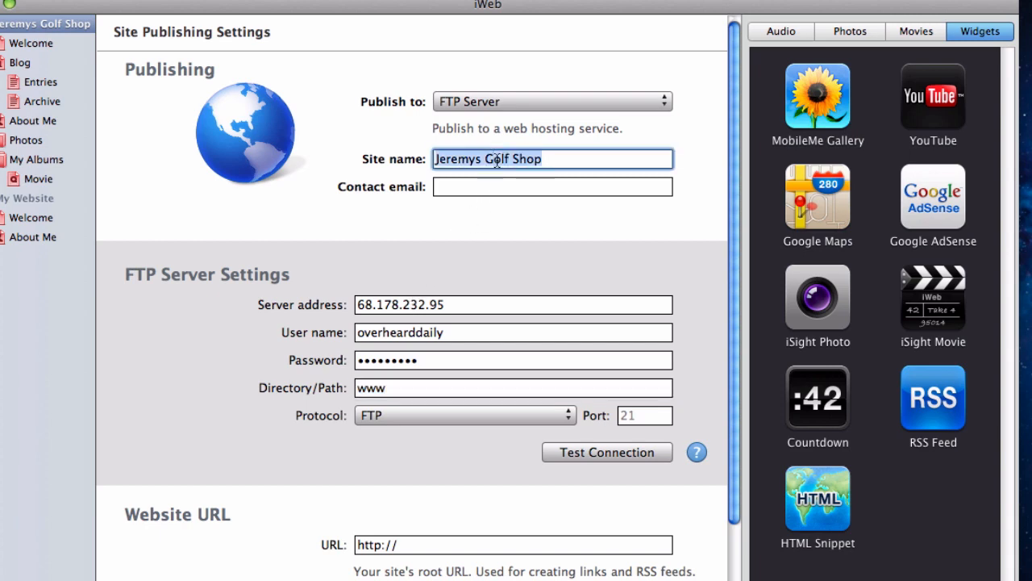
{"action": "right_click", "coordinate": [487, 160]}
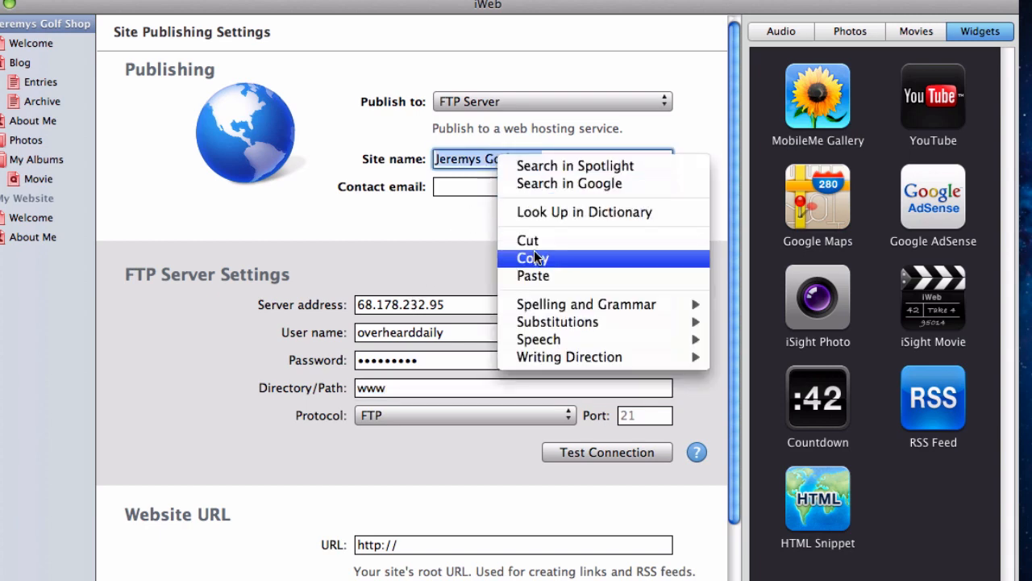
{"action": "left_click", "coordinate": [532, 258]}
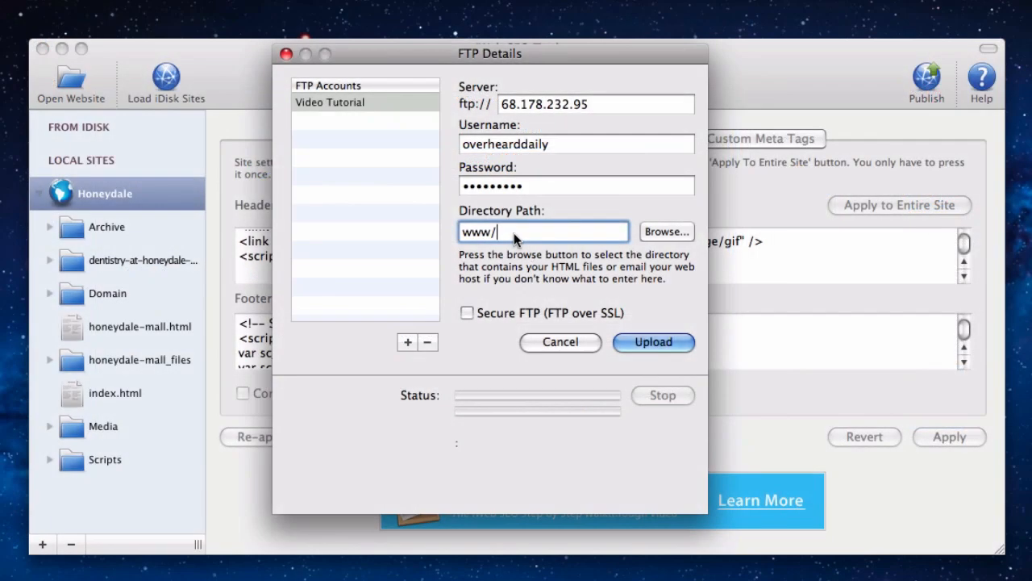
Step: Complete the Directory Path as www/Jeremys Golf Shop
{"action": "type", "text": "Jeremys Golf Shop"}
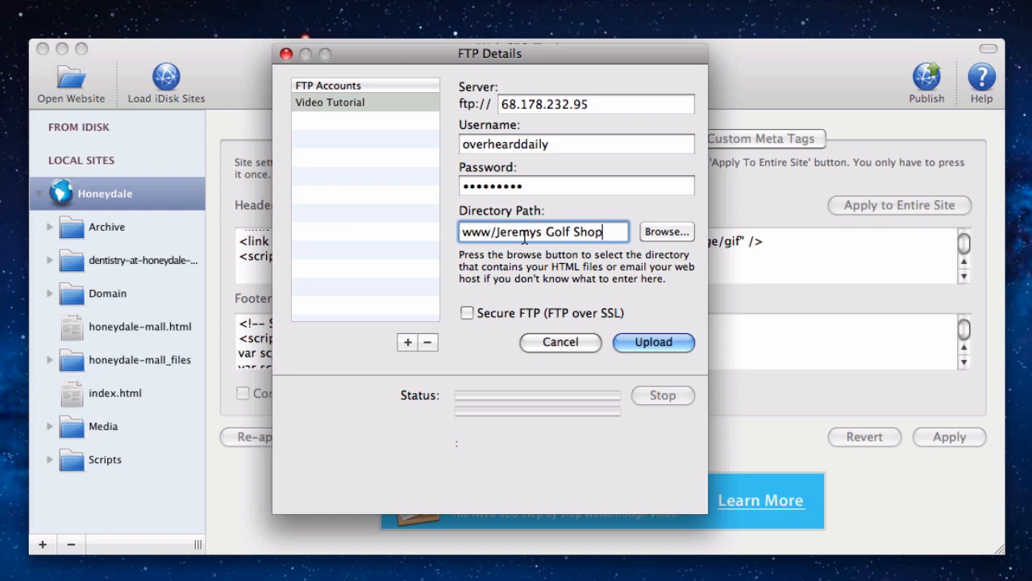
{"action": "mouse_move", "coordinate": [546, 236]}
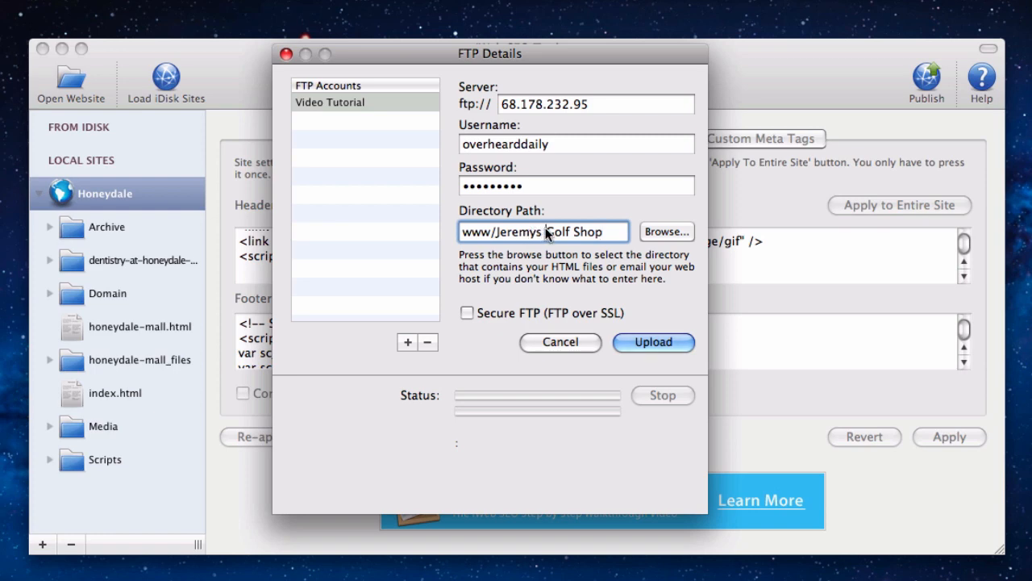